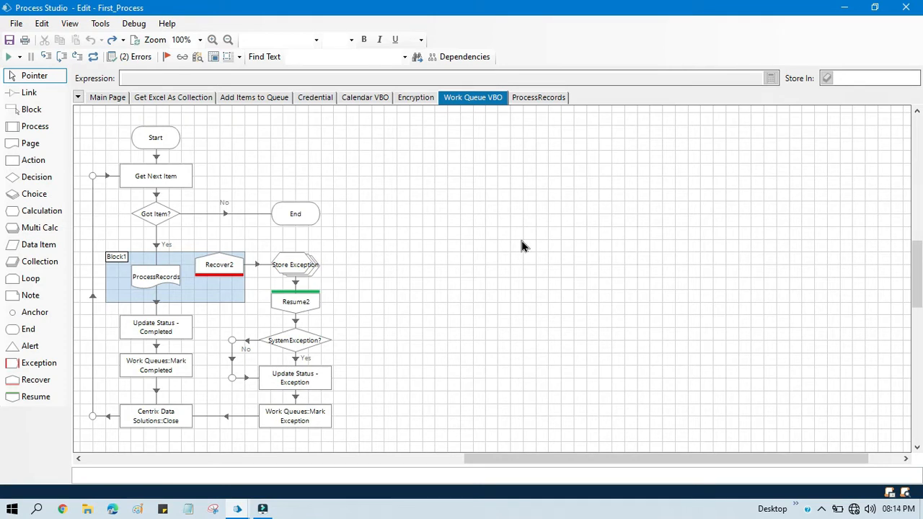
{"action": "mouse_move", "coordinate": [166, 207]}
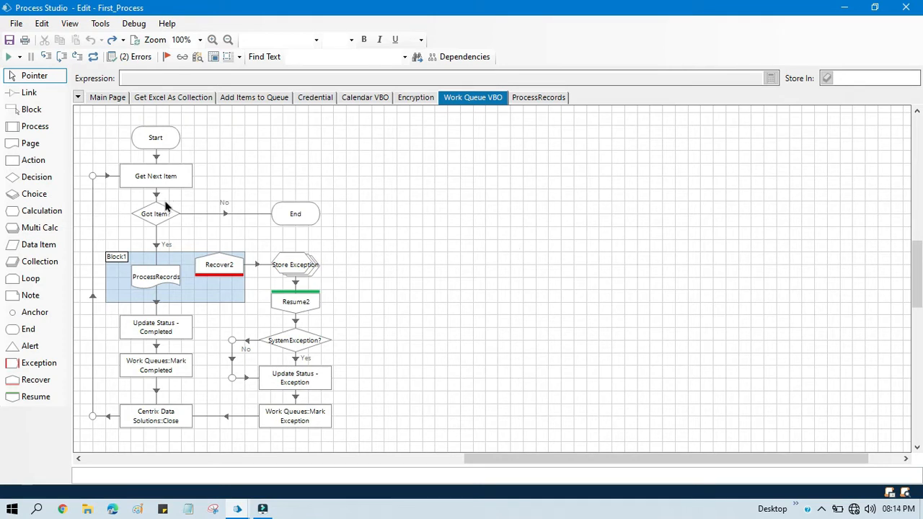
Move the Start stage to the empty canvas on the right and place Action1 below it
{"action": "left_click_drag", "start_coordinate": [155, 137], "coordinate": [548, 150]}
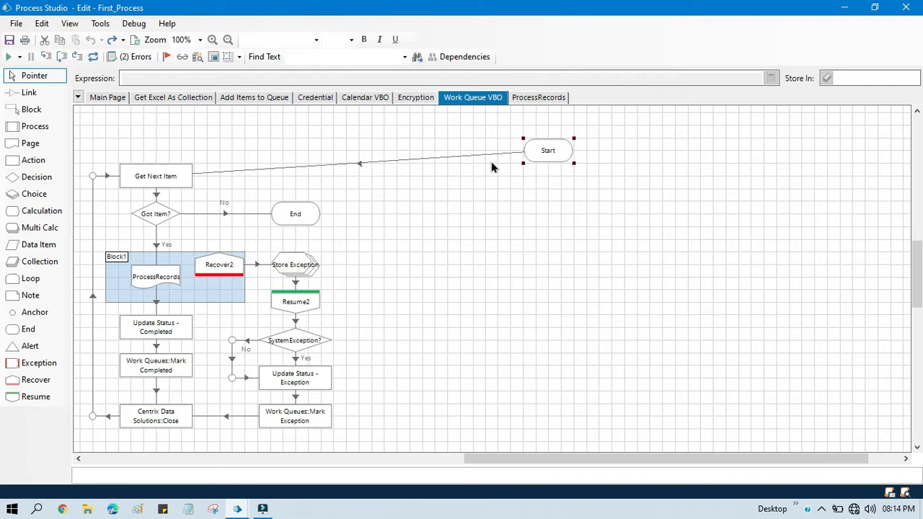
{"action": "left_click", "coordinate": [360, 162]}
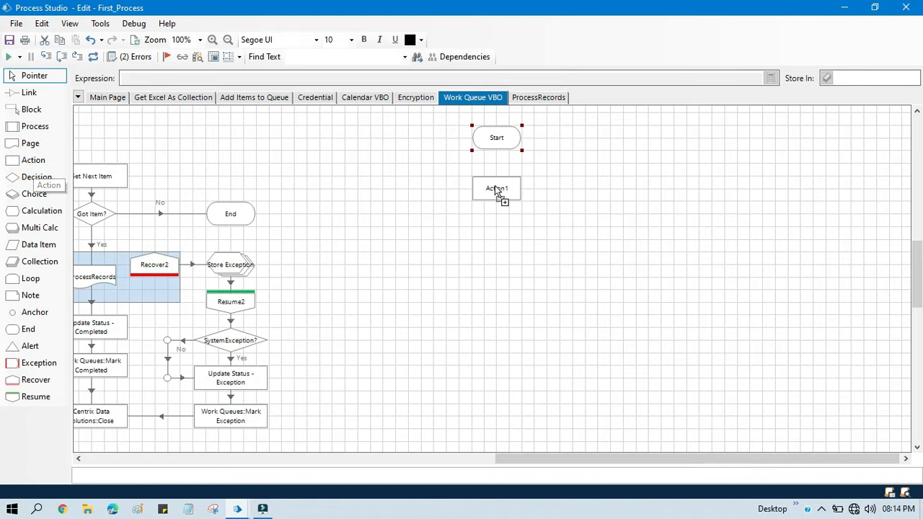
Set Action1 to Work Queues::Get Queue Names, storing output in a new Queue Names collection
{"action": "double_click", "coordinate": [496, 188]}
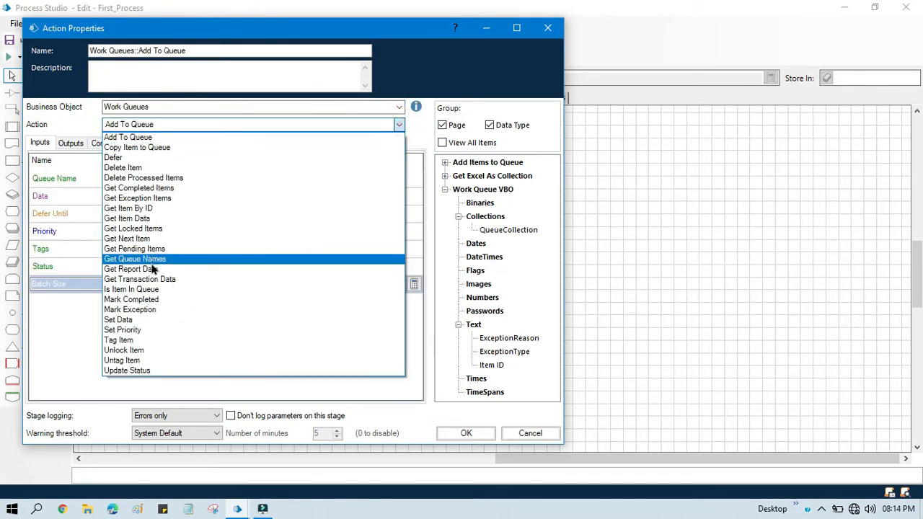
{"action": "left_click", "coordinate": [134, 259]}
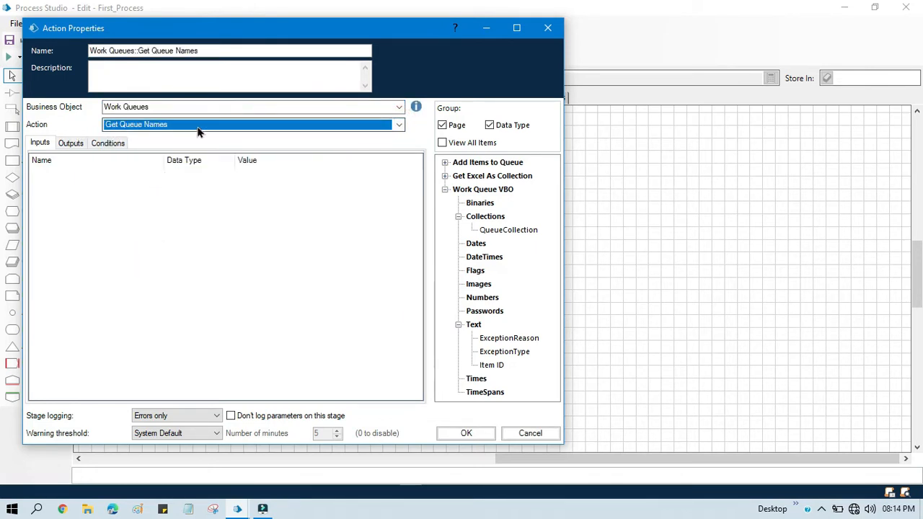
{"action": "mouse_move", "coordinate": [327, 350]}
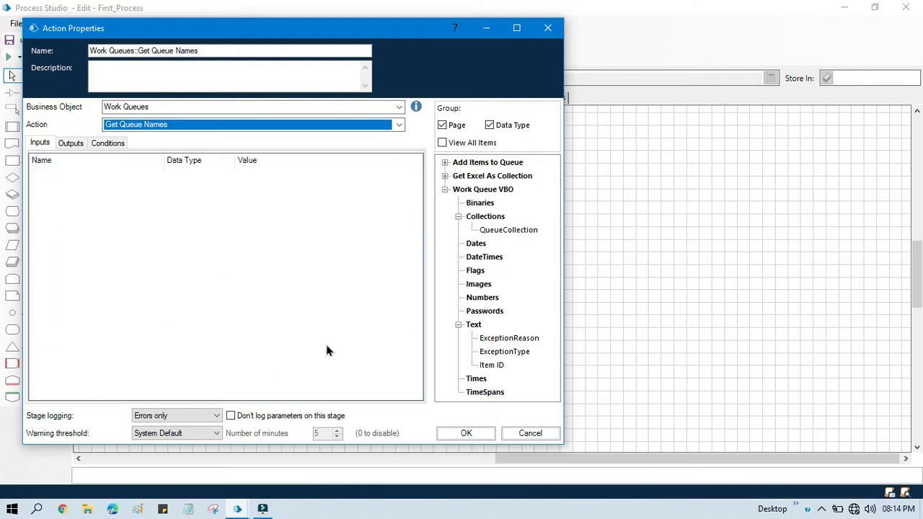
{"action": "mouse_move", "coordinate": [131, 283]}
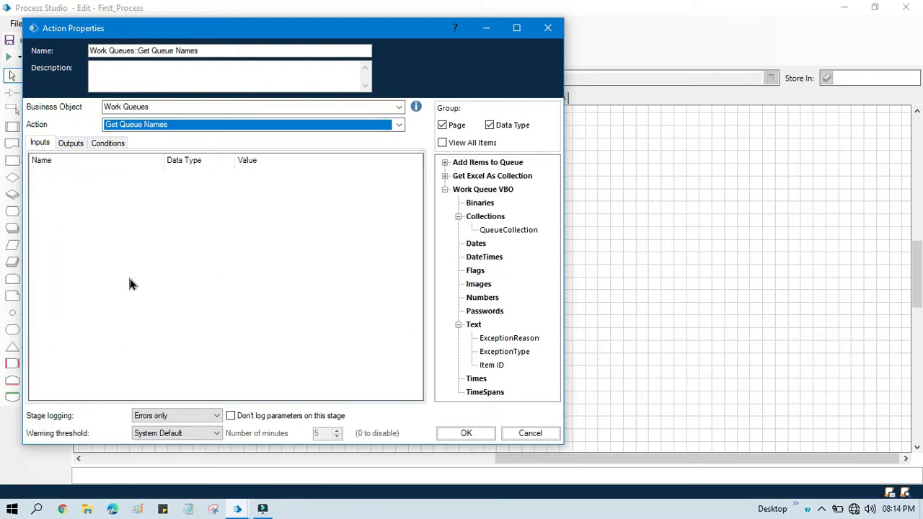
{"action": "mouse_move", "coordinate": [186, 249]}
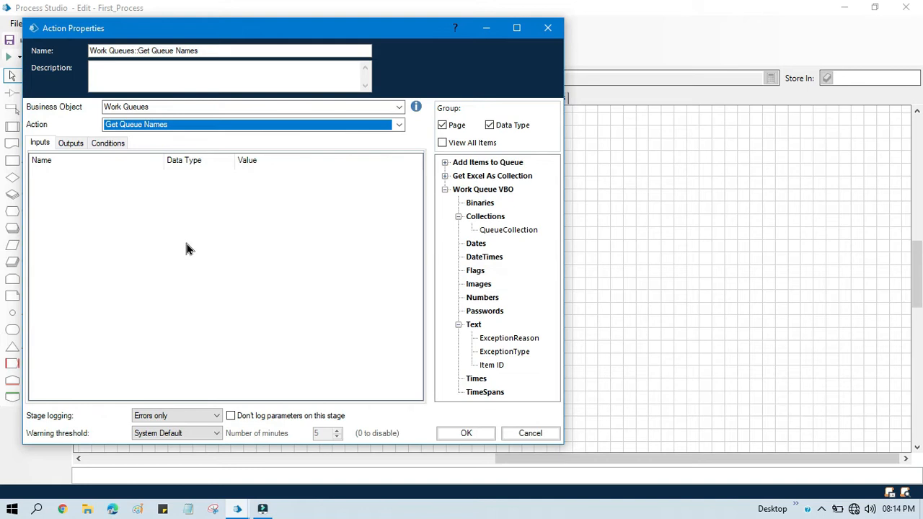
{"action": "left_click", "coordinate": [71, 143]}
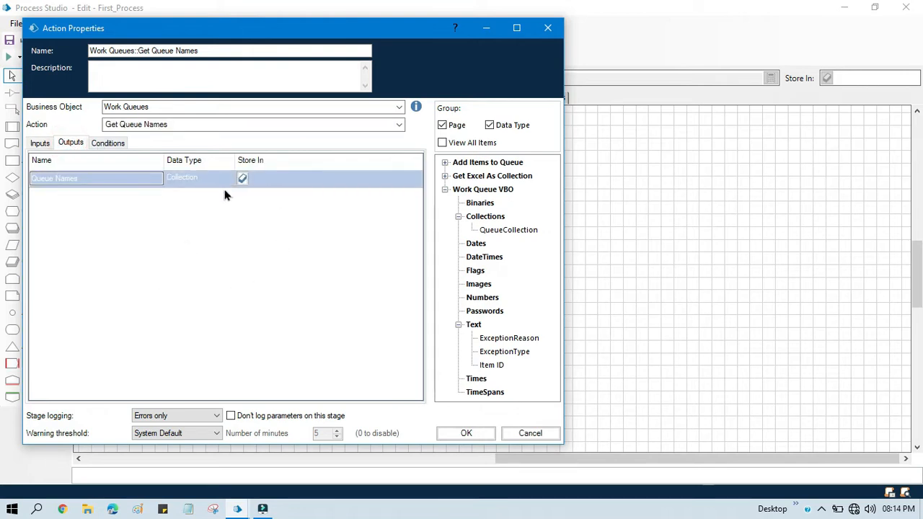
{"action": "mouse_move", "coordinate": [242, 178]}
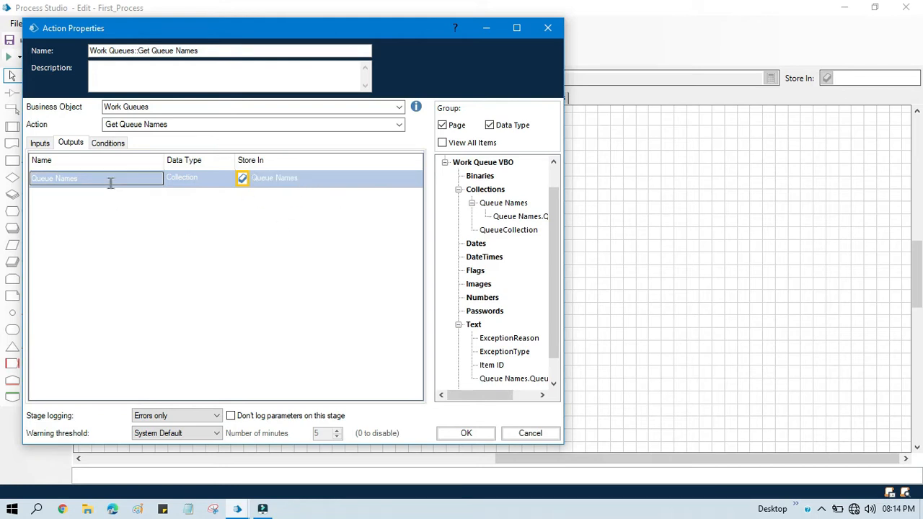
{"action": "mouse_move", "coordinate": [403, 368]}
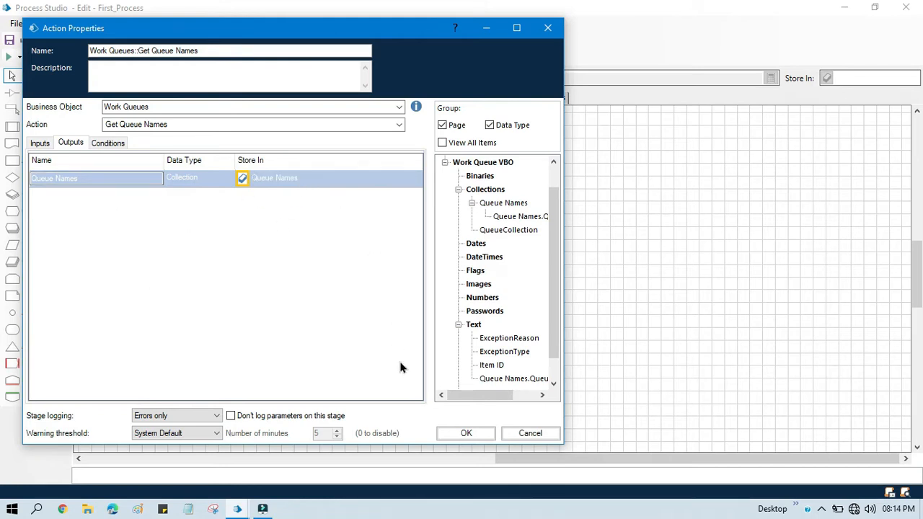
{"action": "left_click", "coordinate": [466, 433]}
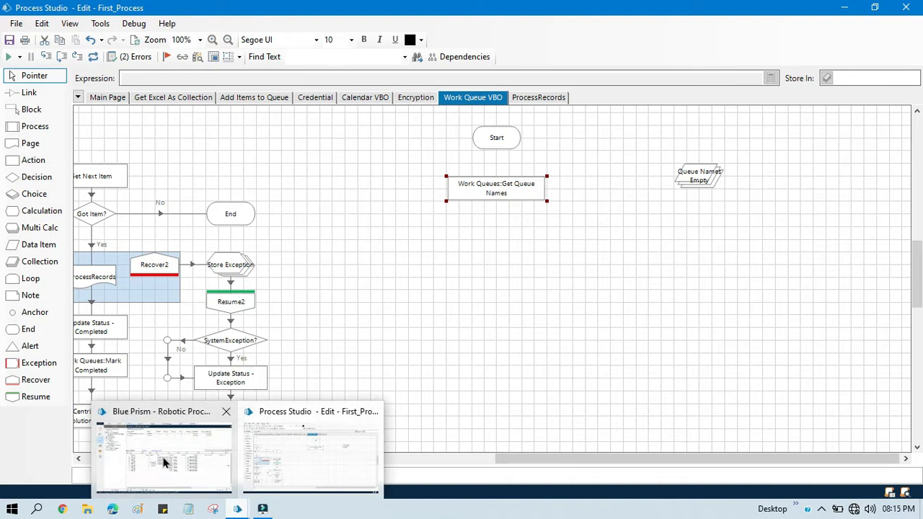
Open Queue Management in Blue Prism's Control room to see CentrixDataSolutions_Queue and Queue 2
{"action": "left_click", "coordinate": [162, 458]}
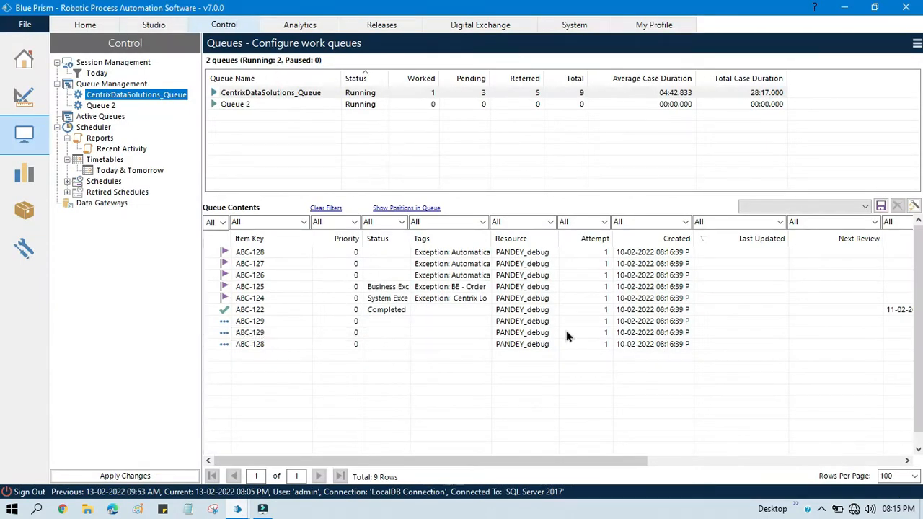
{"action": "mouse_move", "coordinate": [233, 264]}
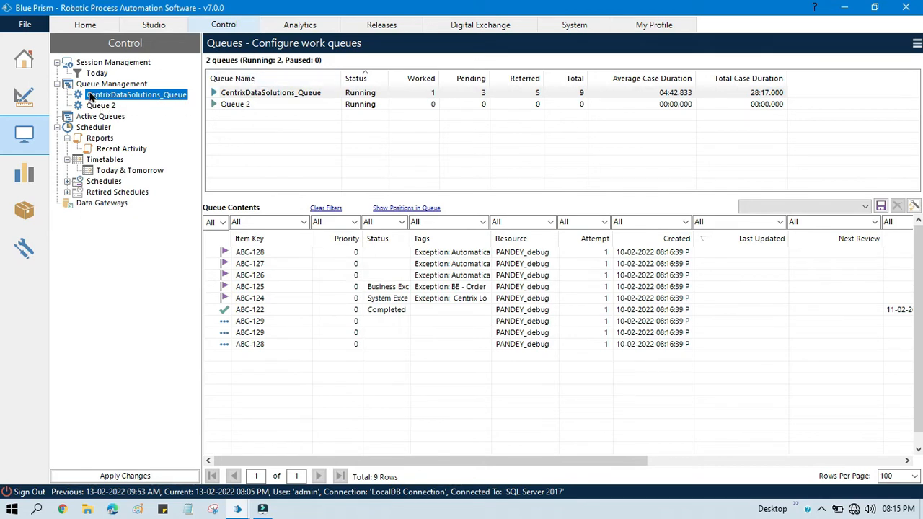
{"action": "left_click", "coordinate": [111, 84]}
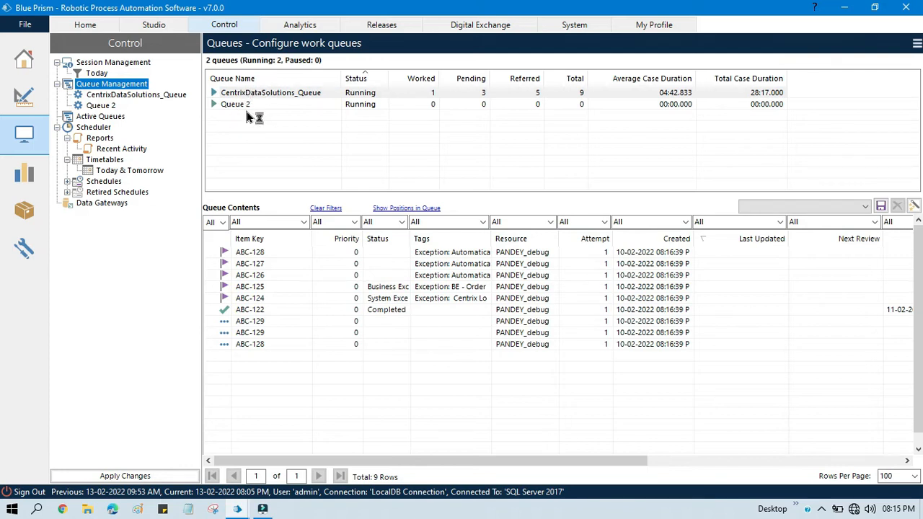
{"action": "mouse_move", "coordinate": [241, 118]}
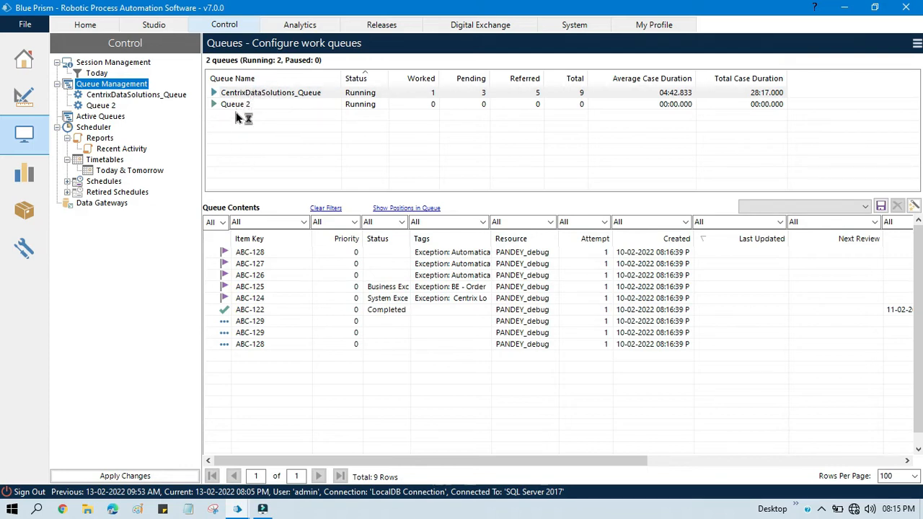
{"action": "mouse_move", "coordinate": [241, 119]}
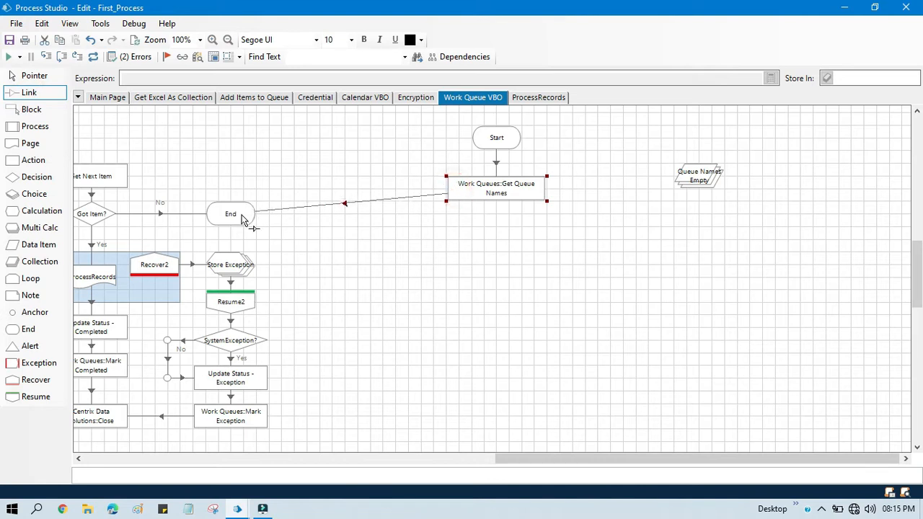
Return to the Pointer tool and set Start as the next stage to run
{"action": "left_click", "coordinate": [34, 75]}
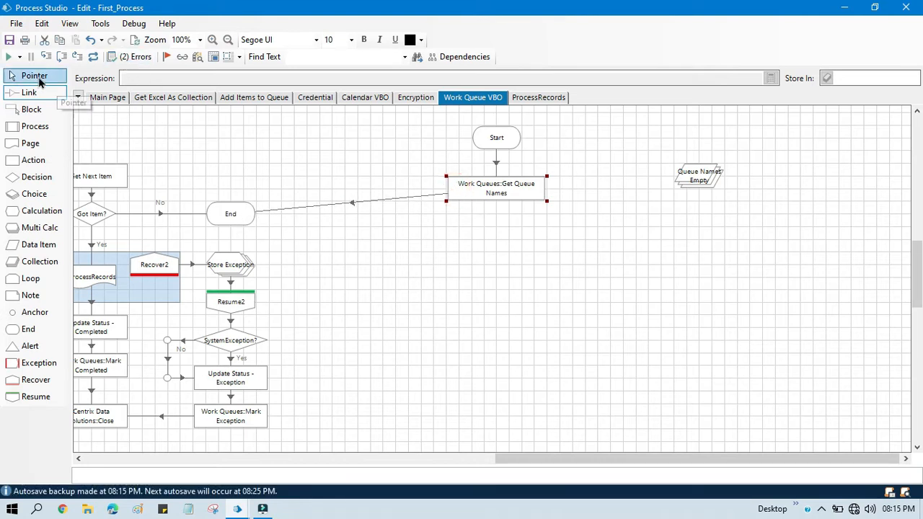
{"action": "right_click", "coordinate": [497, 137]}
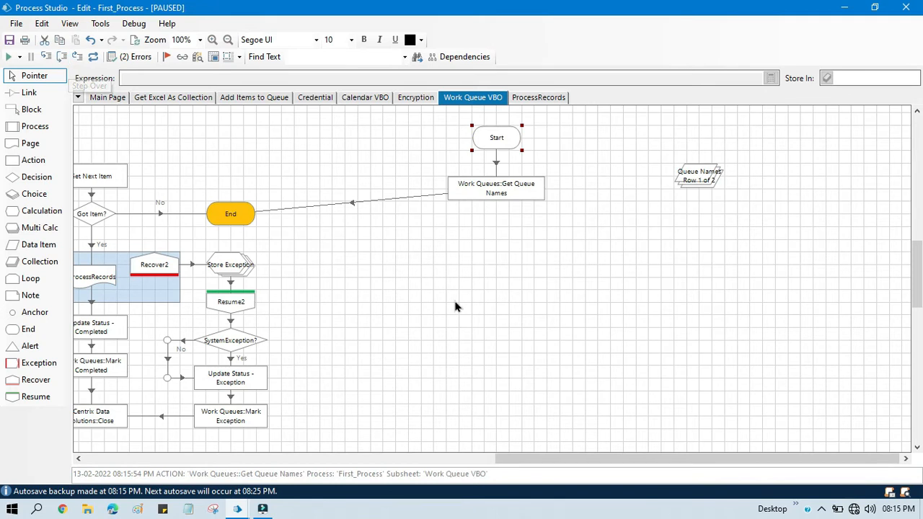
{"action": "mouse_move", "coordinate": [696, 188]}
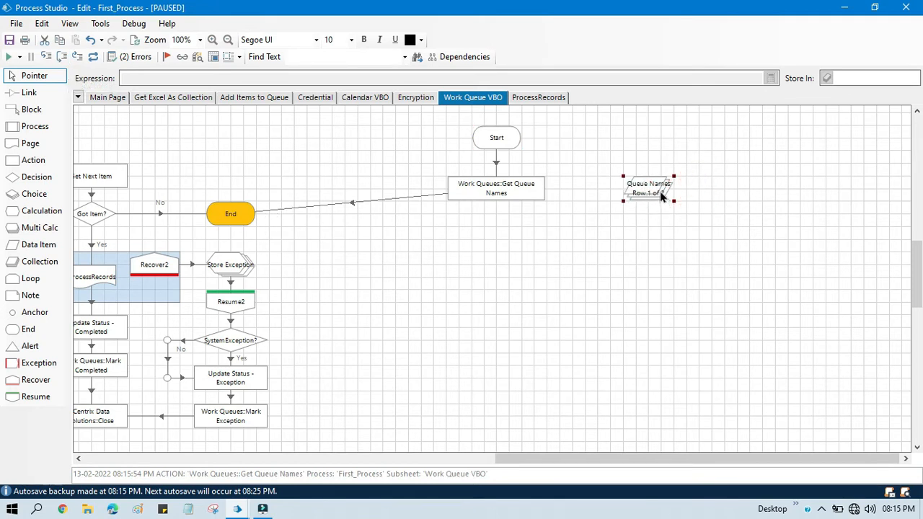
{"action": "double_click", "coordinate": [648, 189]}
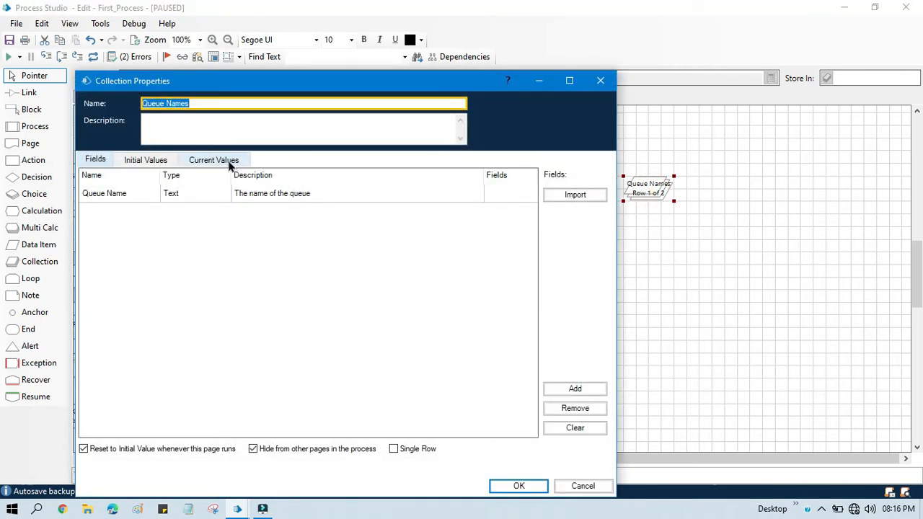
{"action": "left_click", "coordinate": [213, 159]}
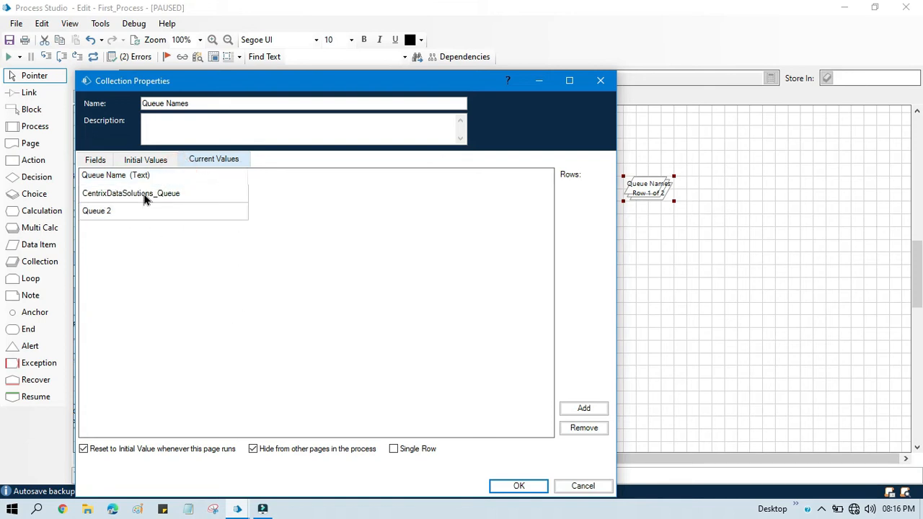
{"action": "mouse_move", "coordinate": [190, 199]}
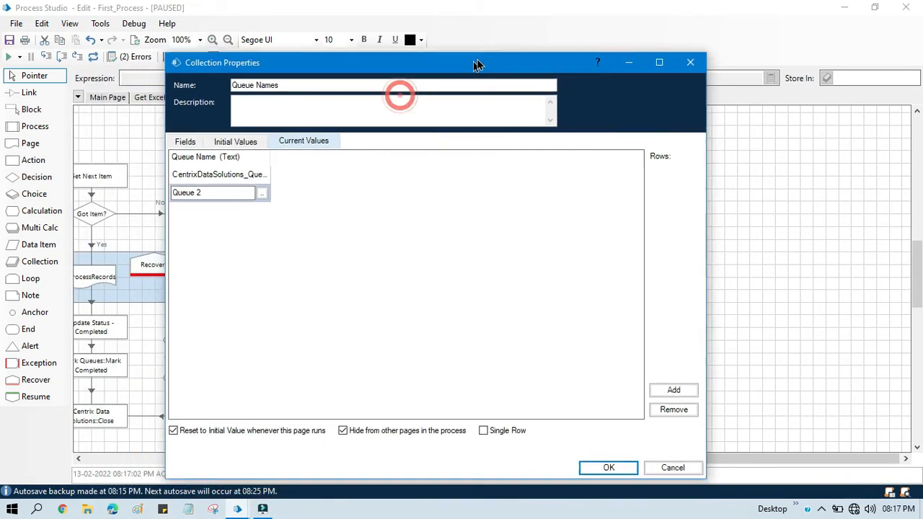
{"action": "left_click", "coordinate": [608, 468]}
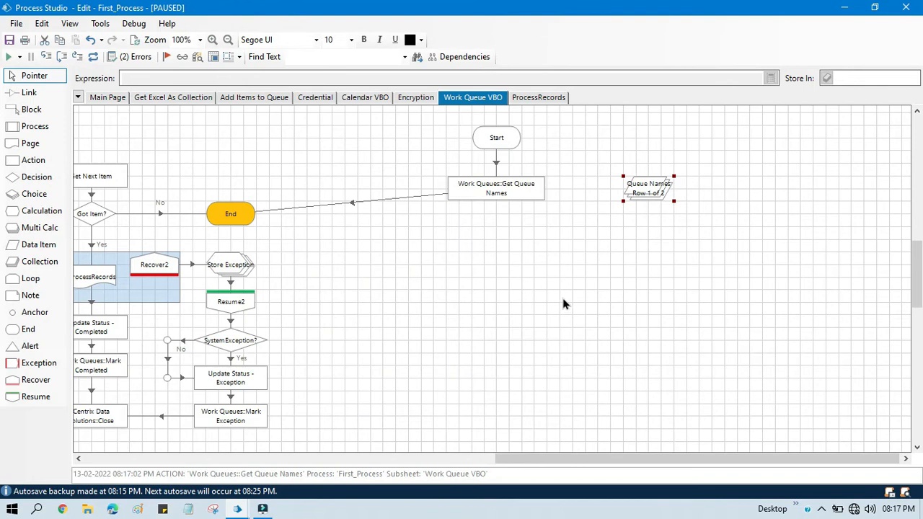
{"action": "mouse_move", "coordinate": [523, 246]}
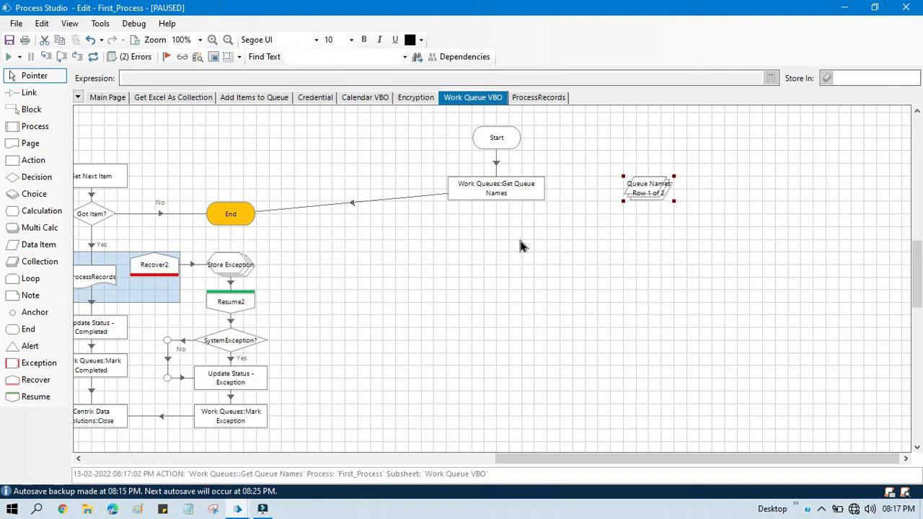
{"action": "mouse_move", "coordinate": [623, 312]}
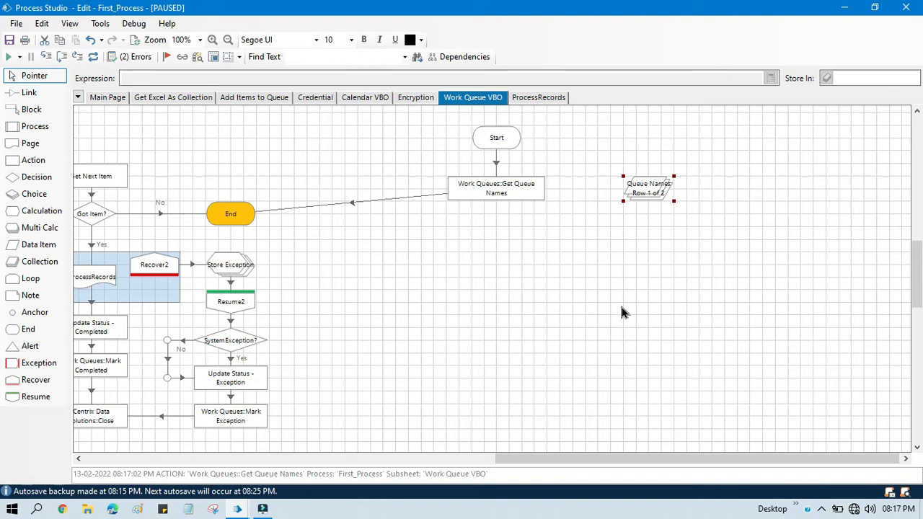